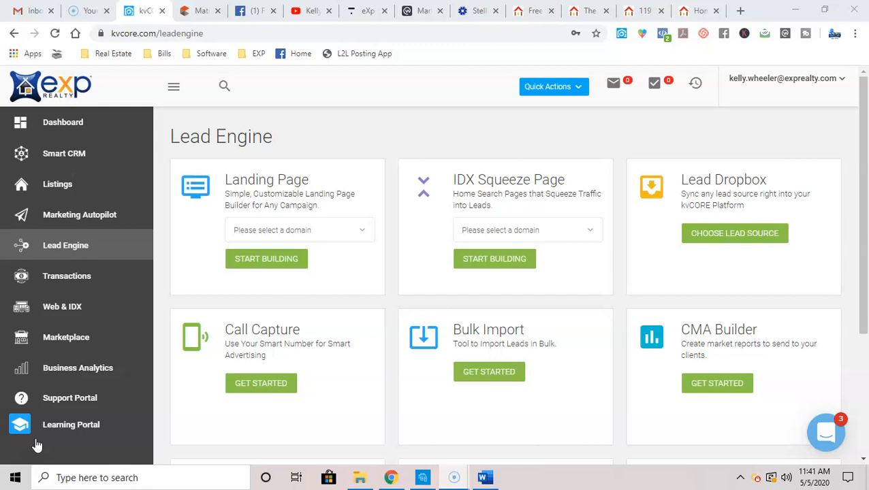
{"action": "mouse_move", "coordinate": [319, 245]}
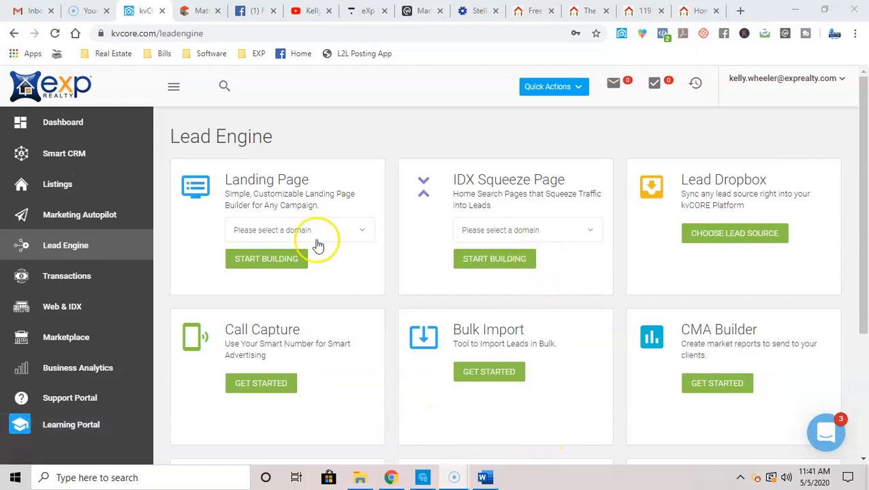
{"action": "mouse_move", "coordinate": [513, 204]}
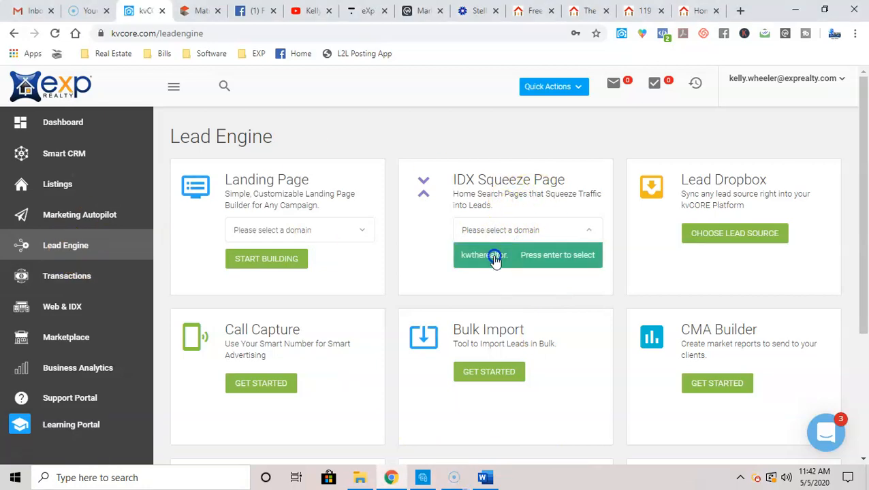
- Start building an IDX Squeeze Page for the kwtherealtor domain
{"action": "left_click", "coordinate": [483, 255]}
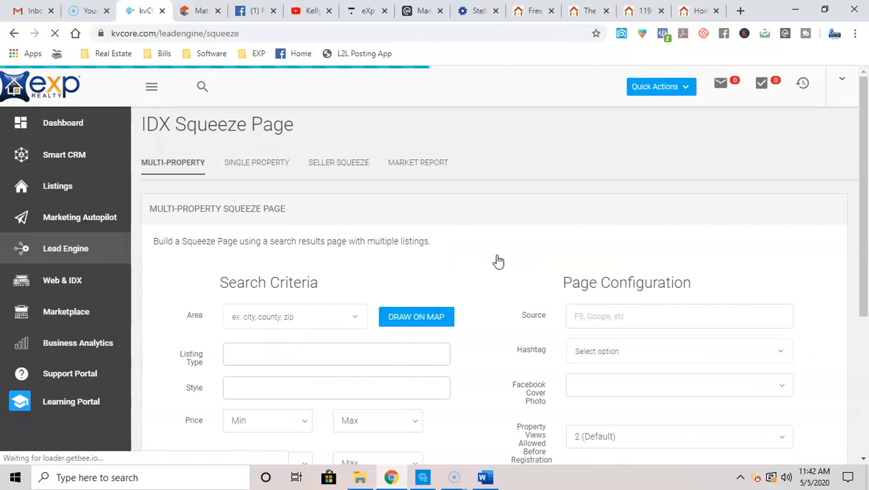
- Enter source fb on the Market Report tab, generate the link, then view the sample report
{"action": "left_click", "coordinate": [438, 163]}
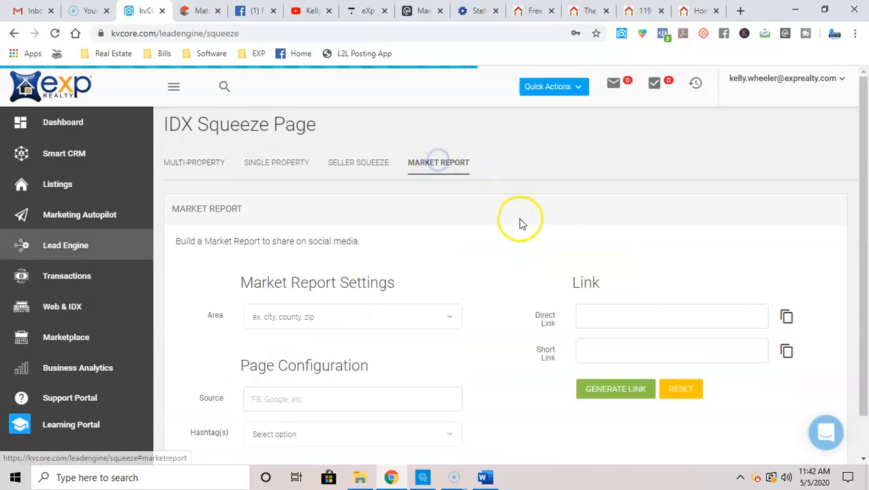
{"action": "scroll", "scroll_direction": "down", "scroll_amount": 3}
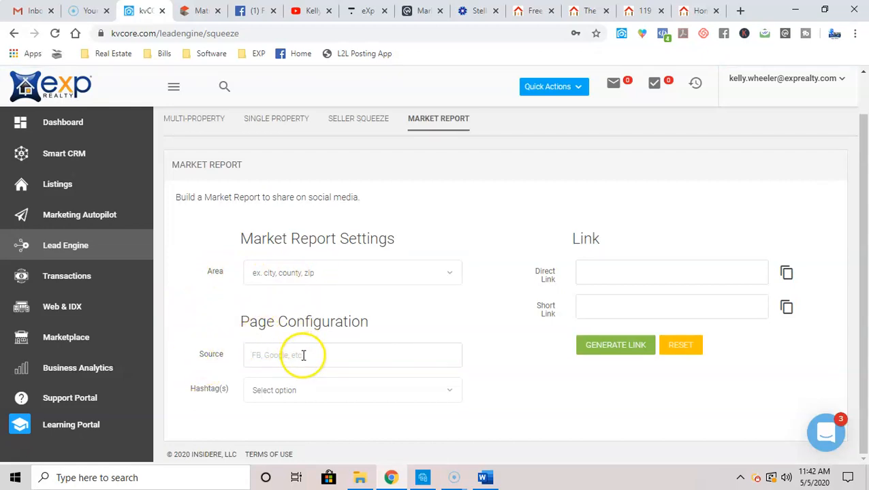
{"action": "type", "text": "fb"}
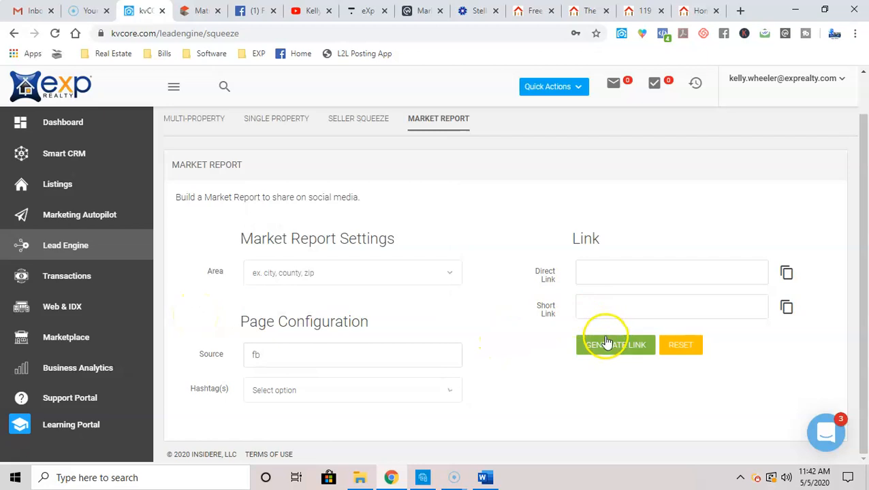
{"action": "left_click", "coordinate": [615, 344]}
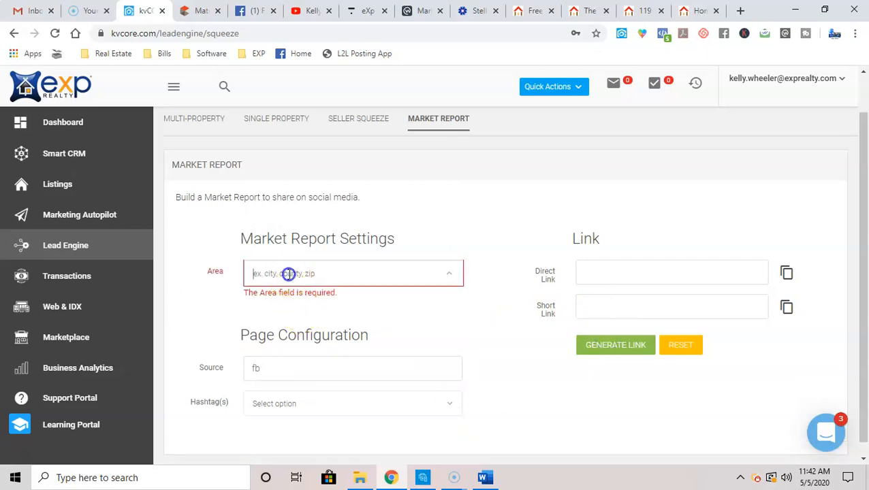
{"action": "mouse_move", "coordinate": [517, 358]}
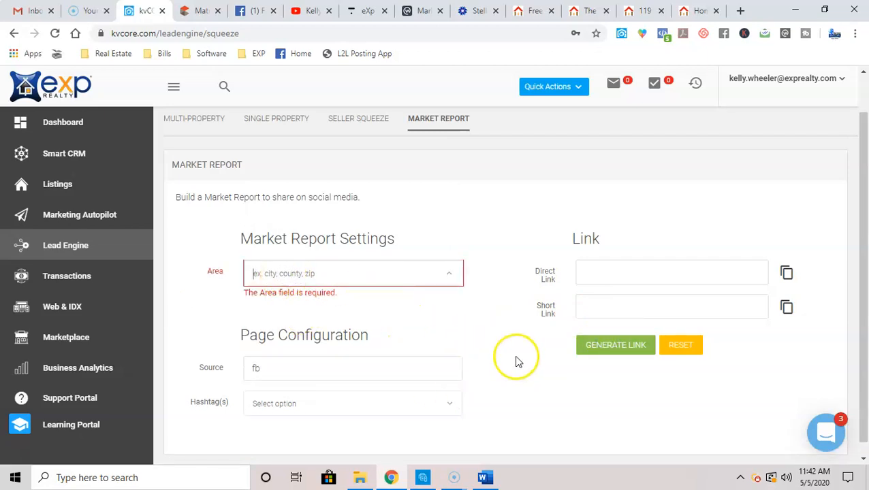
{"action": "mouse_move", "coordinate": [530, 393]}
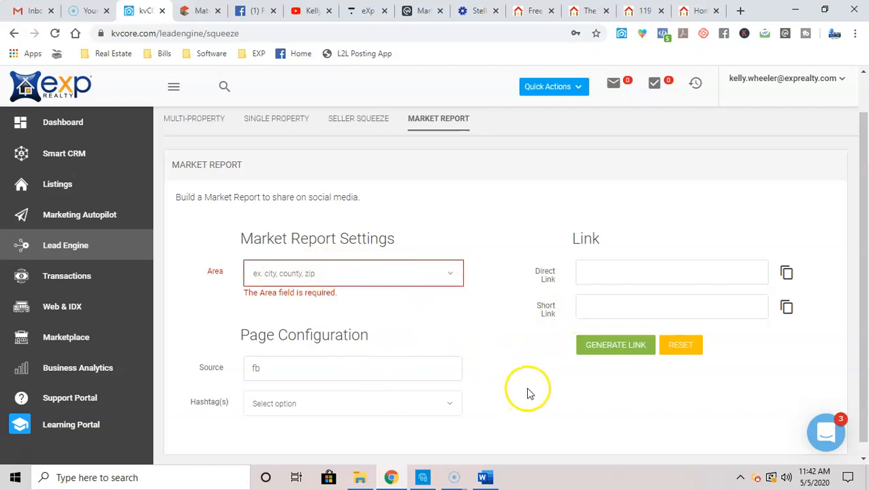
{"action": "left_click", "coordinate": [532, 10]}
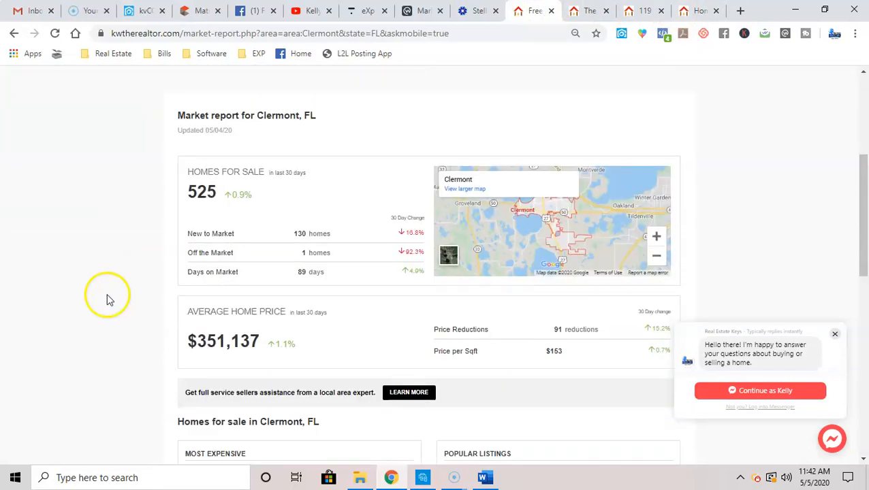
{"action": "mouse_move", "coordinate": [101, 298]}
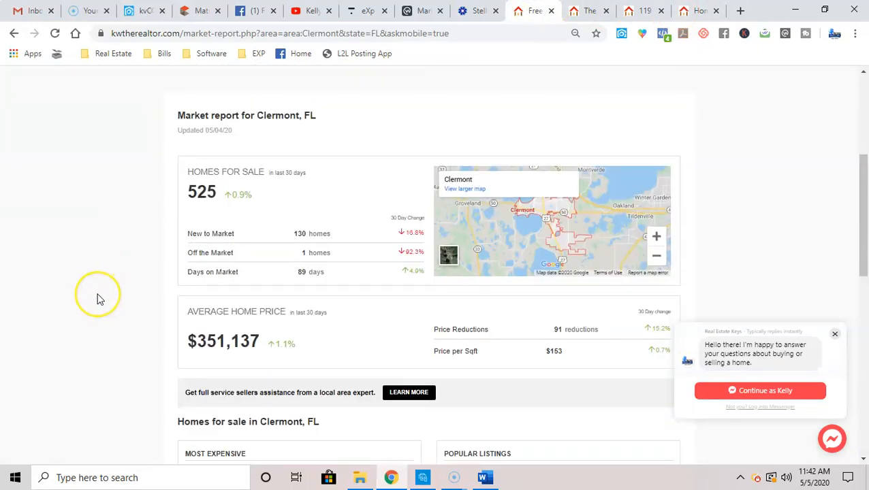
{"action": "mouse_move", "coordinate": [538, 207]}
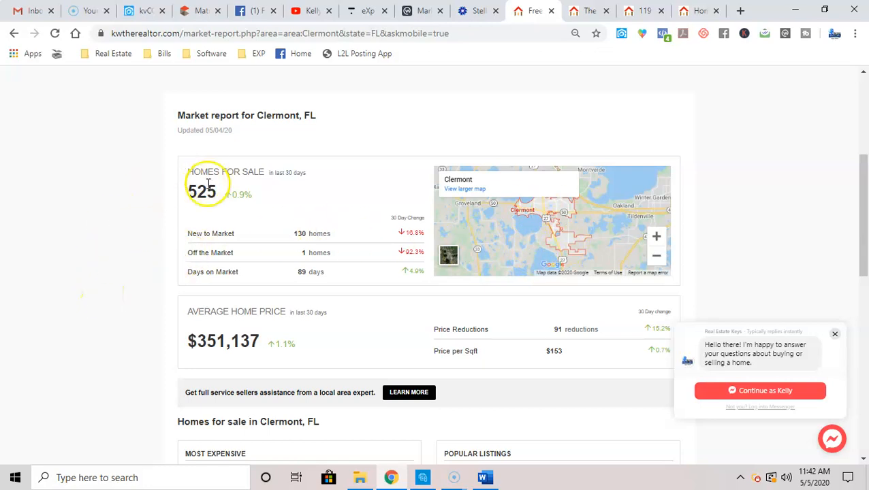
{"action": "scroll", "scroll_direction": "down", "scroll_amount": 3}
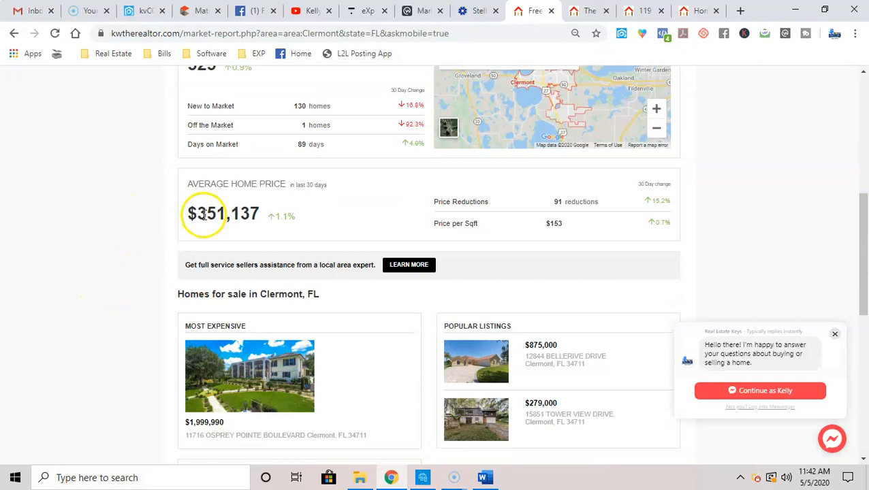
{"action": "scroll", "scroll_direction": "down", "scroll_amount": 3}
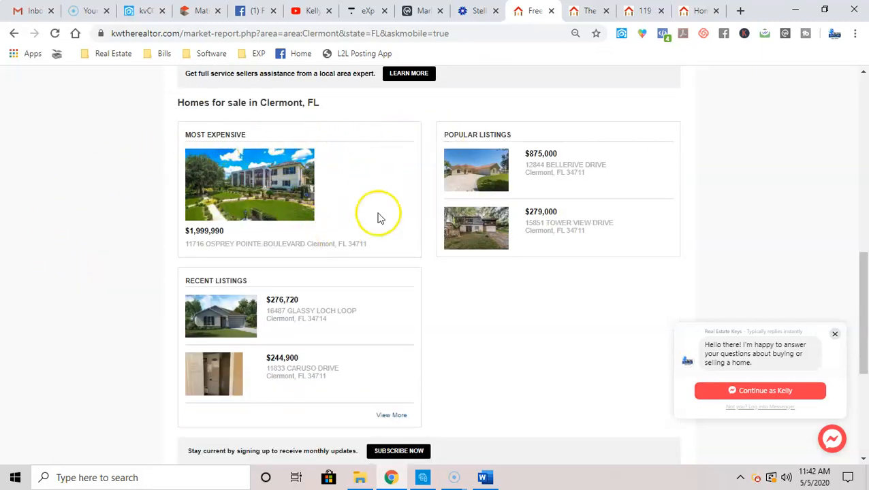
{"action": "scroll", "scroll_direction": "down", "scroll_amount": 3}
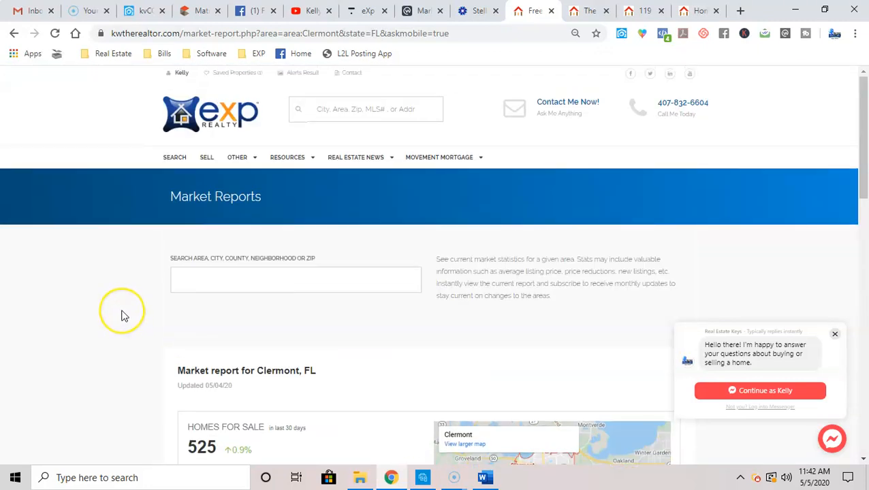
{"action": "mouse_move", "coordinate": [413, 20]}
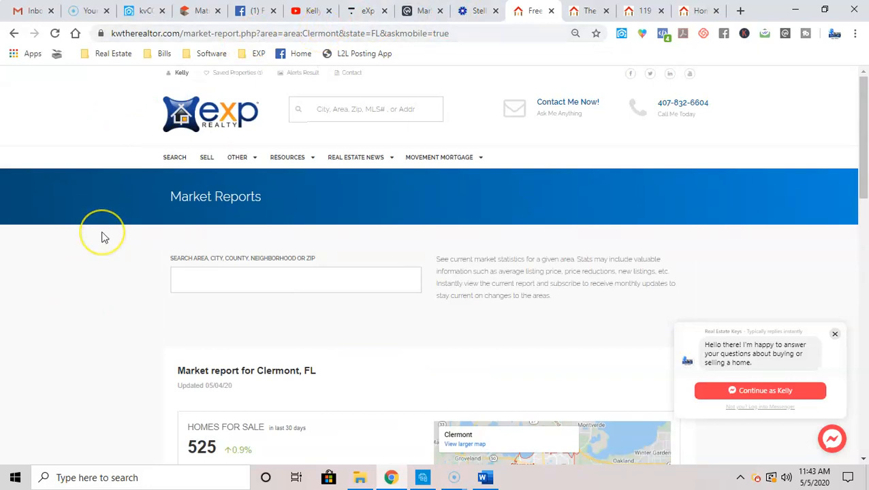
{"action": "mouse_move", "coordinate": [102, 235]}
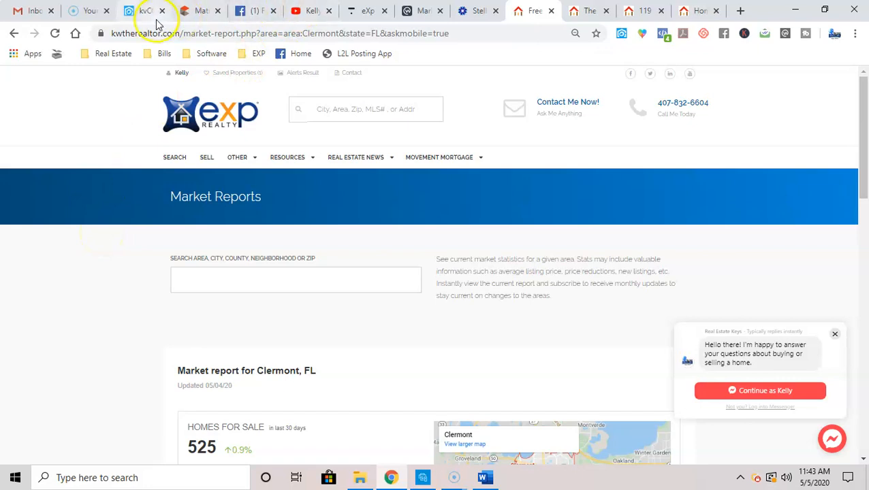
- Back in kvCORE, tag a Seller Squeeze page with the ZbuyerBuyer hashtag
{"action": "left_click", "coordinate": [144, 11]}
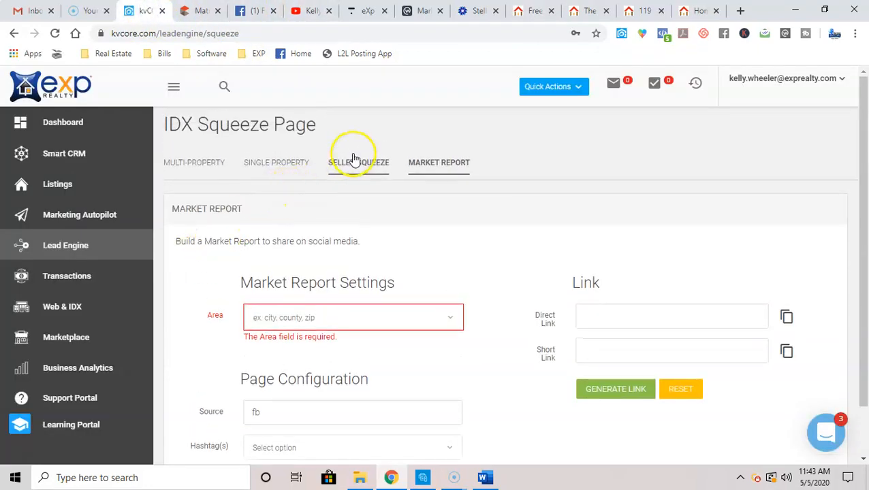
{"action": "left_click", "coordinate": [359, 162]}
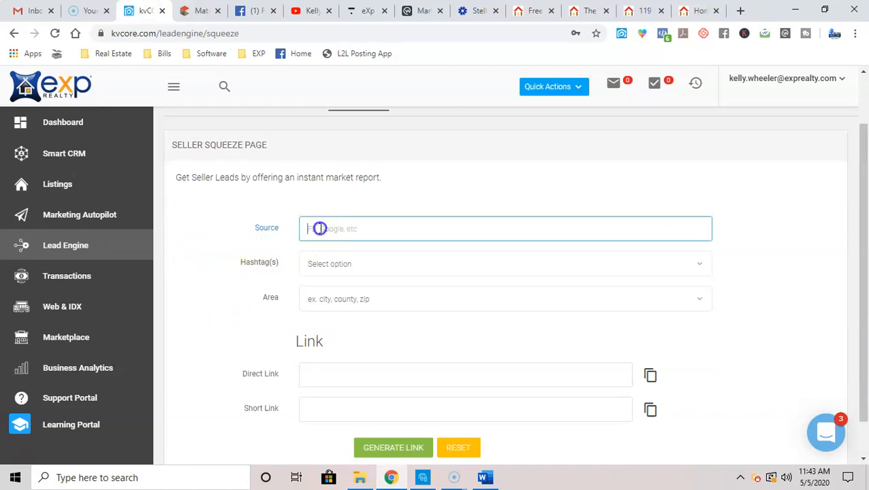
{"action": "mouse_move", "coordinate": [225, 351]}
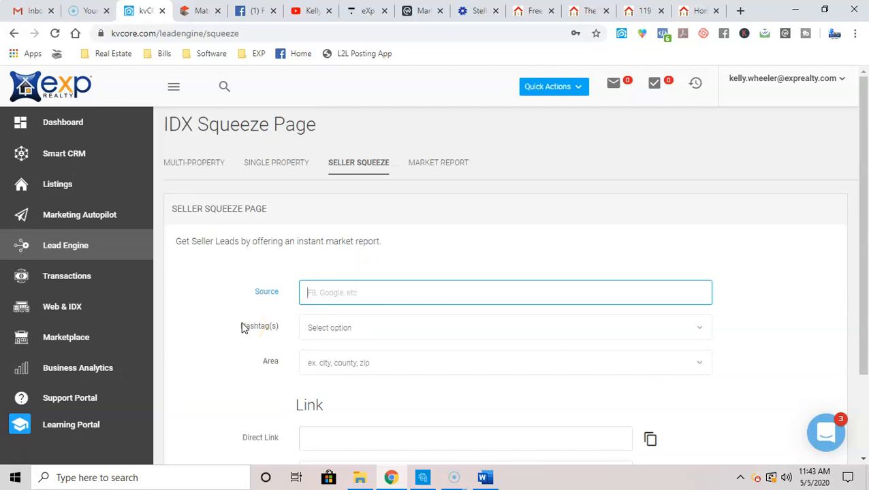
{"action": "left_click", "coordinate": [504, 327]}
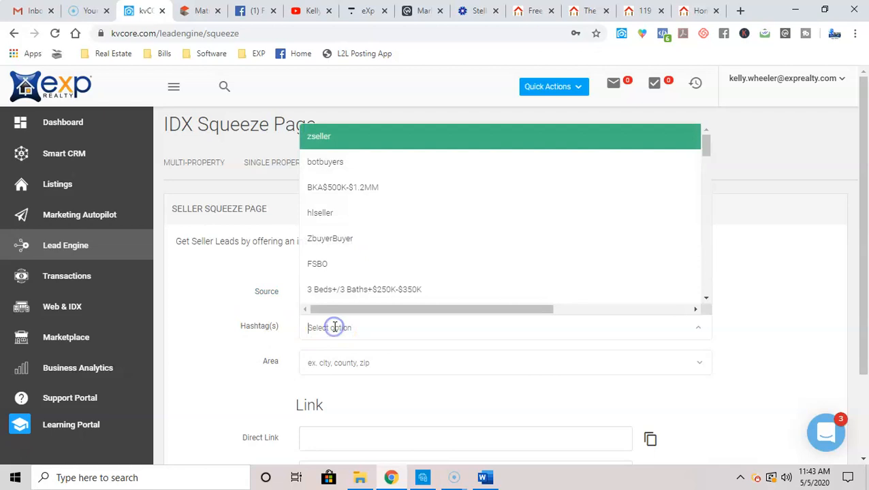
{"action": "left_click", "coordinate": [330, 239]}
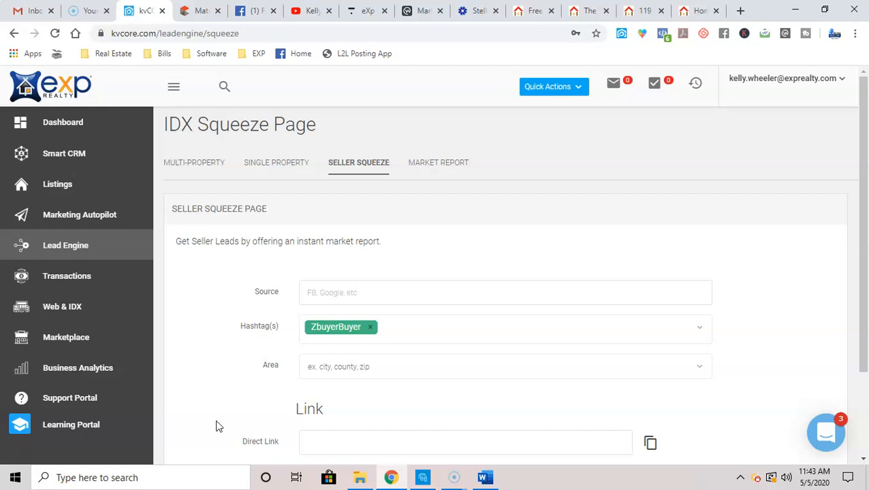
{"action": "scroll", "scroll_direction": "down", "scroll_amount": 3}
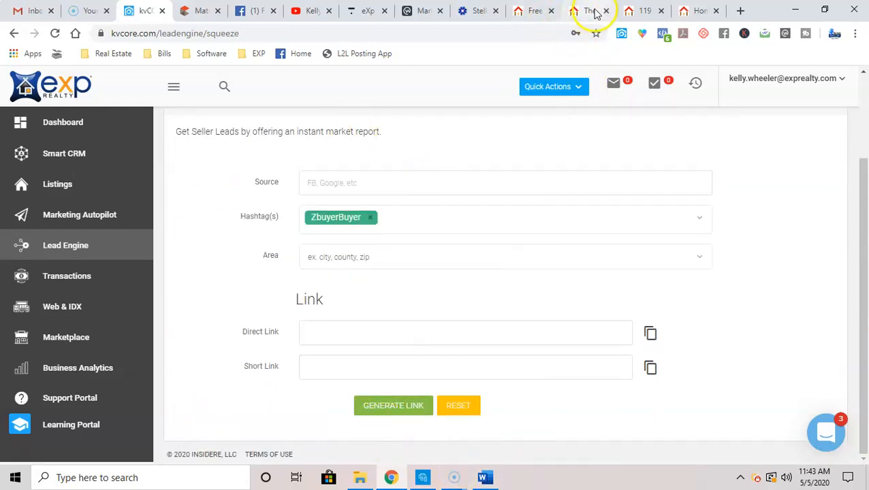
- Scroll through the Clermont seller page's blog posts, then go back to kvCORE
{"action": "left_click", "coordinate": [589, 11]}
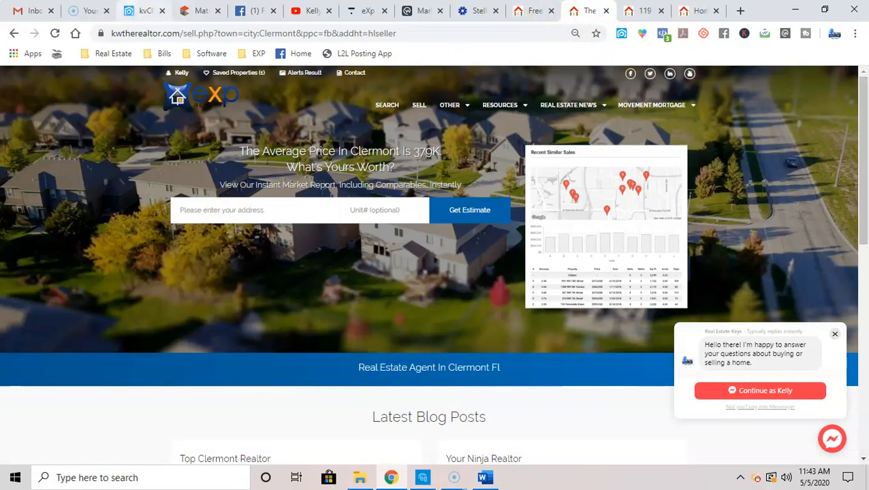
{"action": "left_click", "coordinate": [143, 10]}
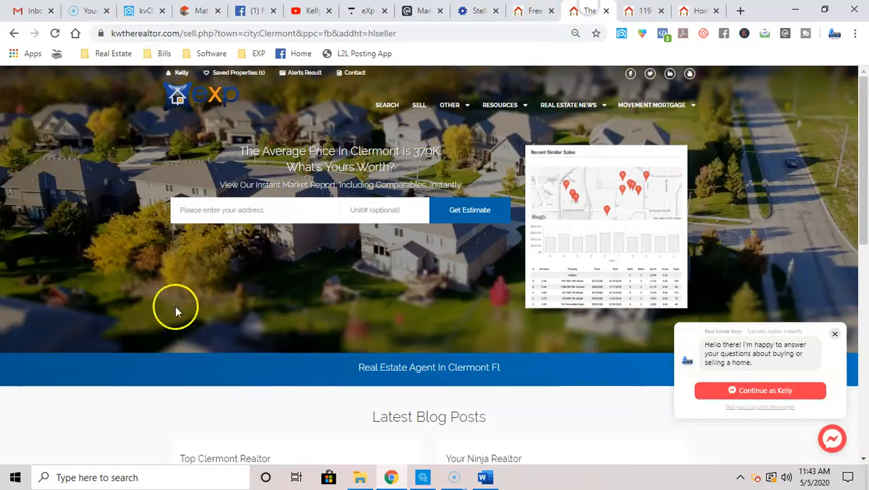
{"action": "scroll", "scroll_direction": "down", "scroll_amount": 3}
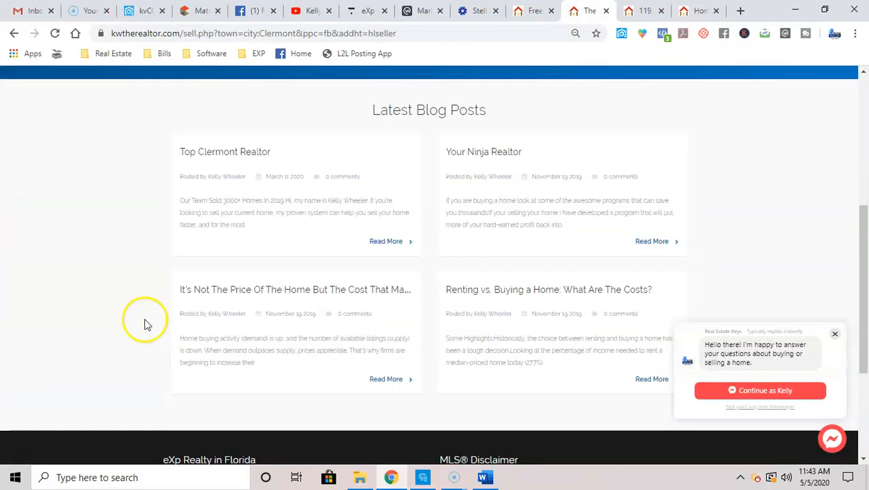
{"action": "scroll", "scroll_direction": "up", "scroll_amount": 3}
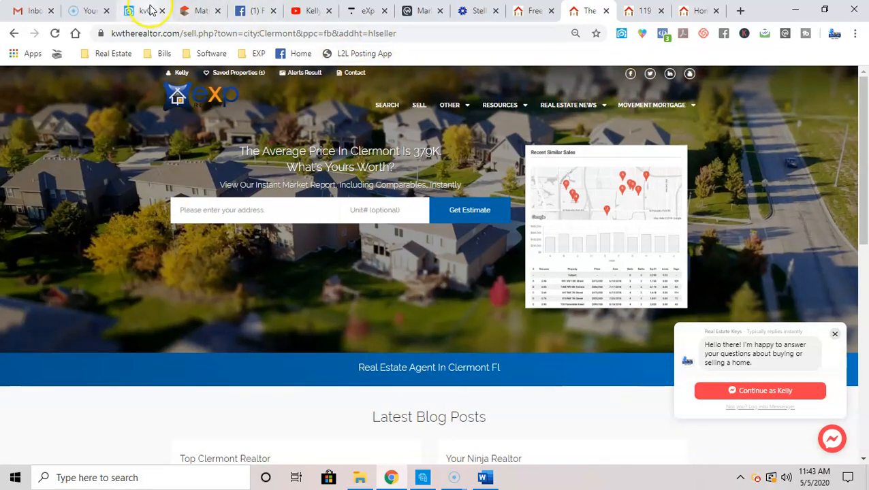
{"action": "left_click", "coordinate": [145, 11]}
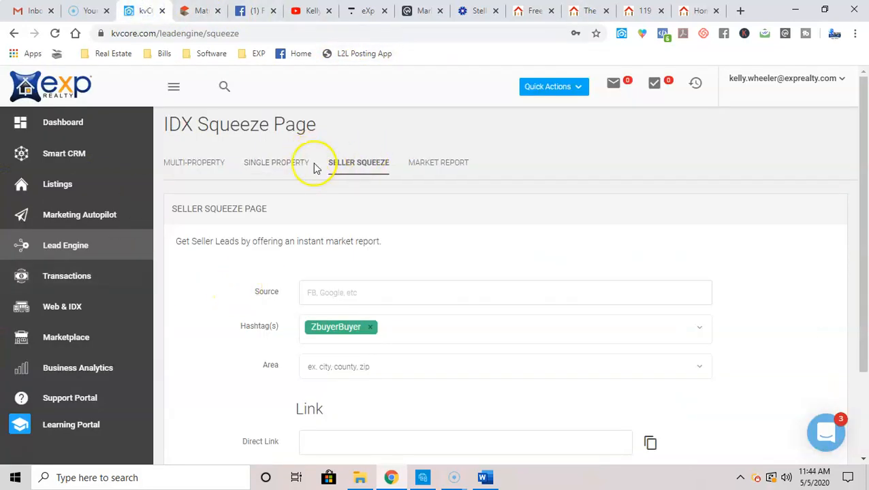
{"action": "left_click", "coordinate": [276, 162]}
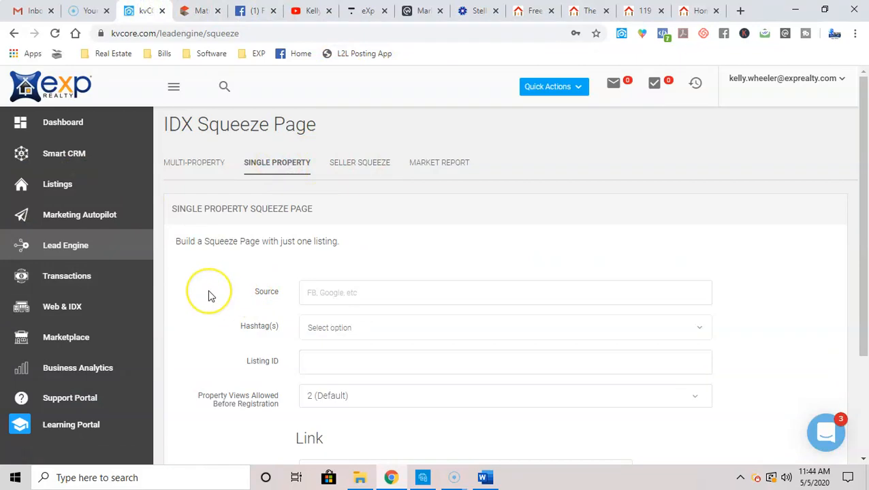
{"action": "scroll", "scroll_direction": "down", "scroll_amount": 3}
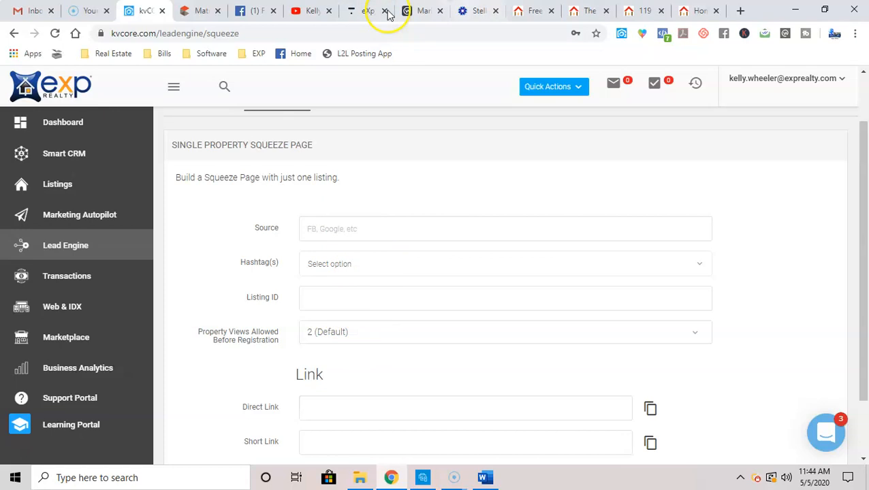
{"action": "left_click", "coordinate": [198, 11]}
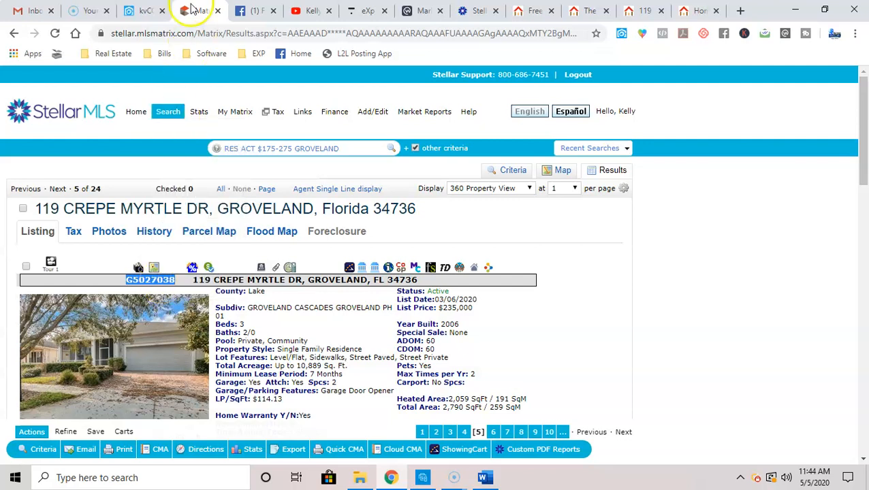
- Return to the single property form to use listing ID G5027038
{"action": "left_click", "coordinate": [145, 10]}
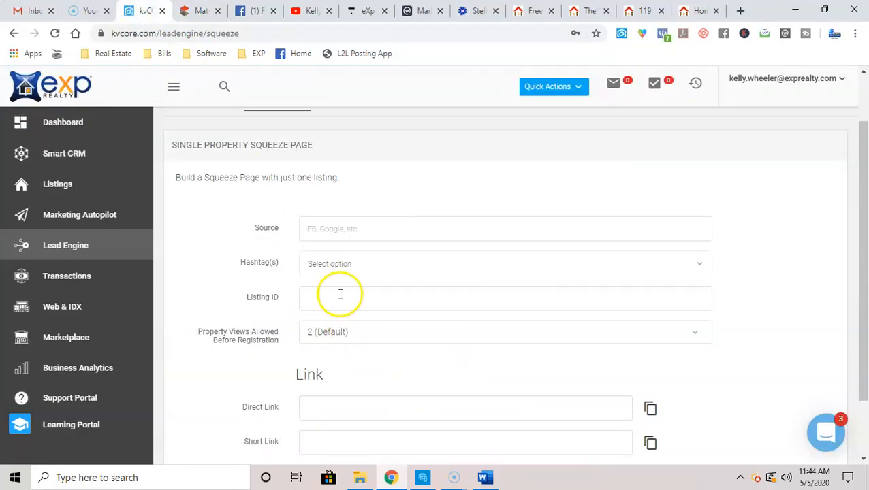
{"action": "scroll", "scroll_direction": "down", "scroll_amount": 3}
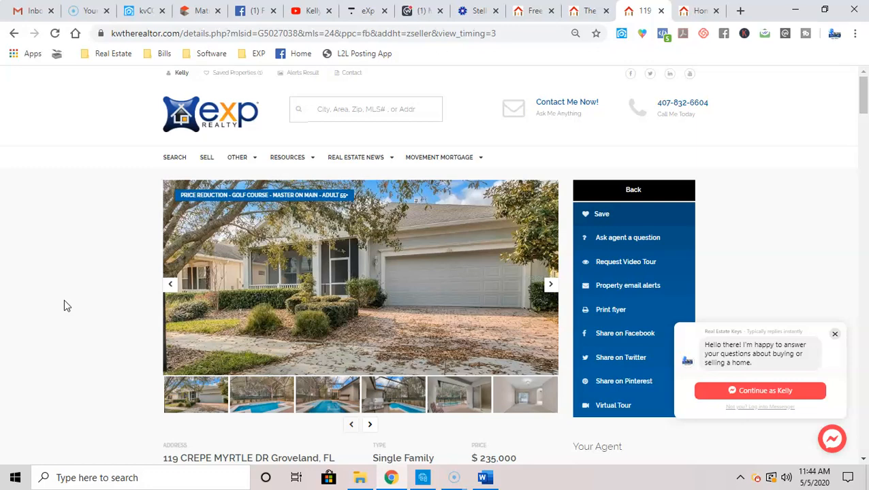
- Scroll through the 119 Crepe Myrtle Dr property page, then go back to kvCORE
{"action": "scroll", "scroll_direction": "down", "scroll_amount": 3}
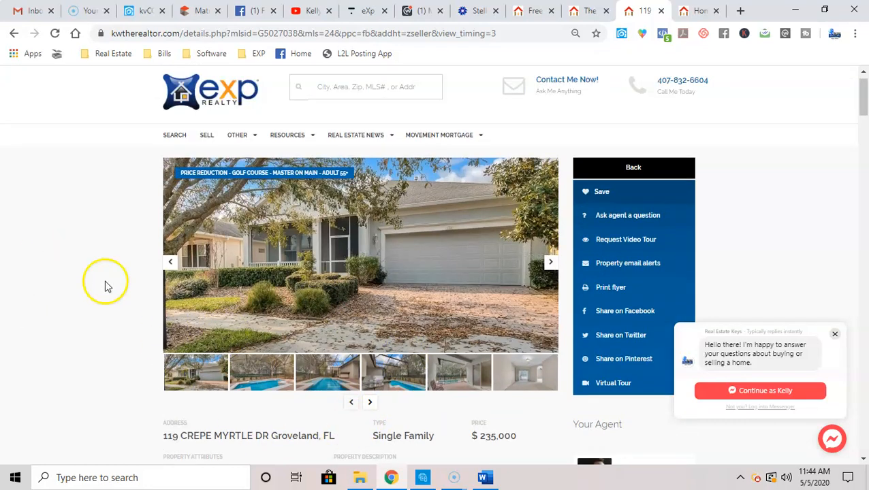
{"action": "scroll", "scroll_direction": "down", "scroll_amount": 3}
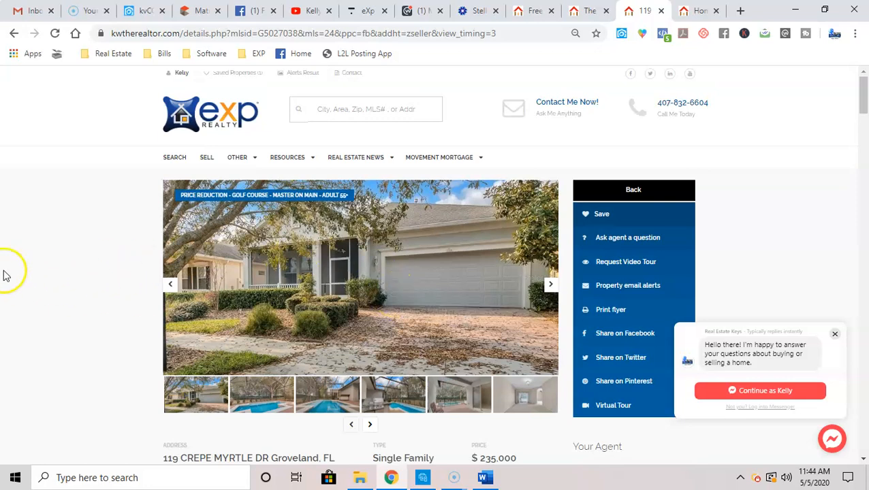
{"action": "mouse_move", "coordinate": [36, 274]}
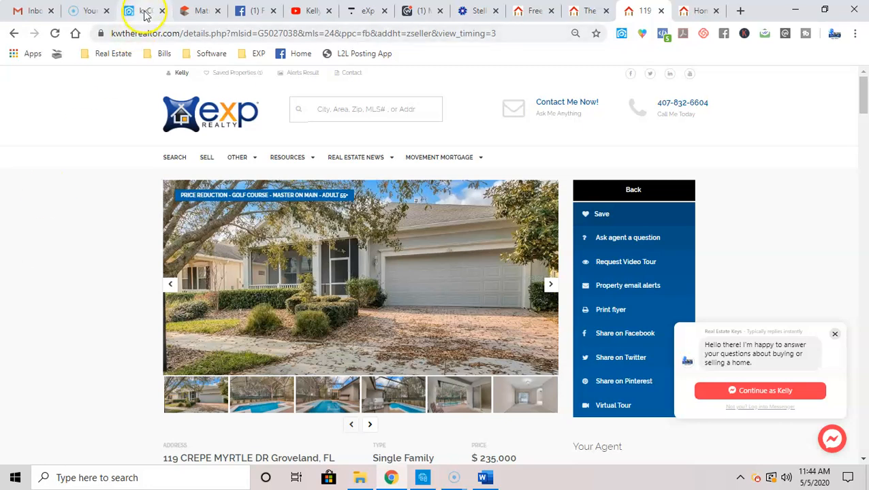
{"action": "left_click", "coordinate": [139, 11]}
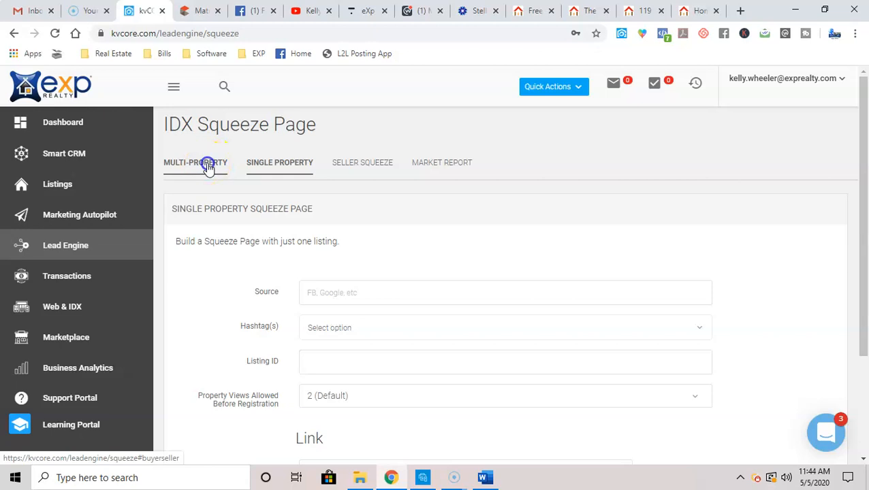
- Give the multi-property squeeze page source fb and open the Clermont results preview
{"action": "left_click", "coordinate": [194, 162]}
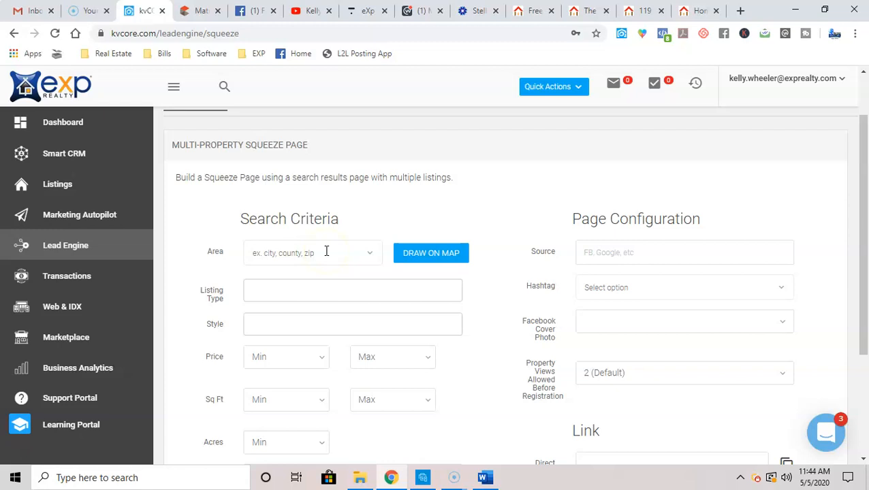
{"action": "left_click", "coordinate": [352, 290]}
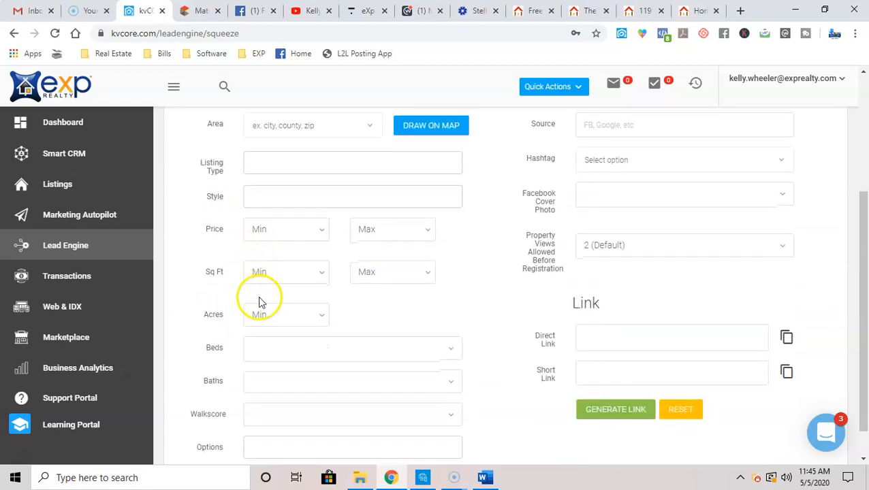
{"action": "scroll", "scroll_direction": "down", "scroll_amount": 3}
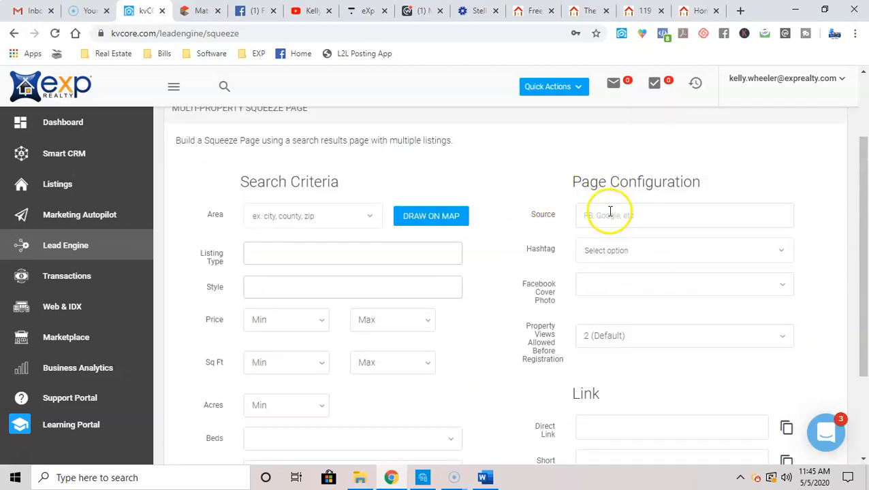
{"action": "type", "text": "fb"}
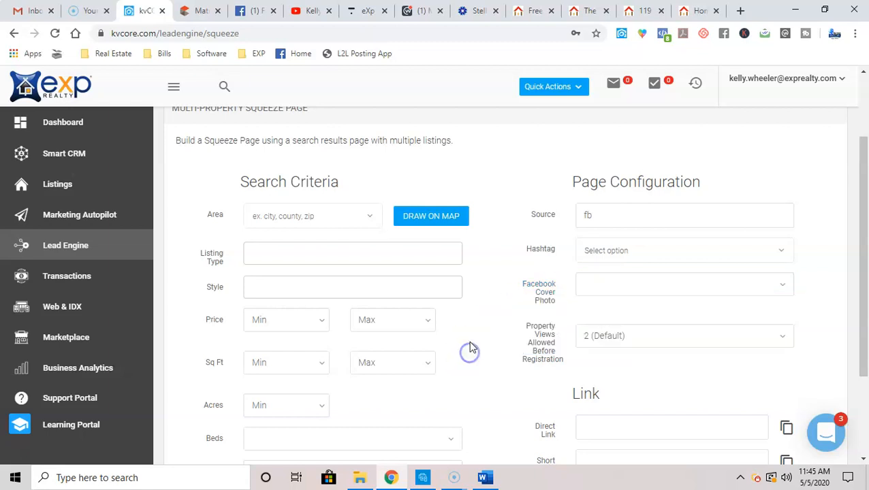
{"action": "scroll", "scroll_direction": "down", "scroll_amount": 3}
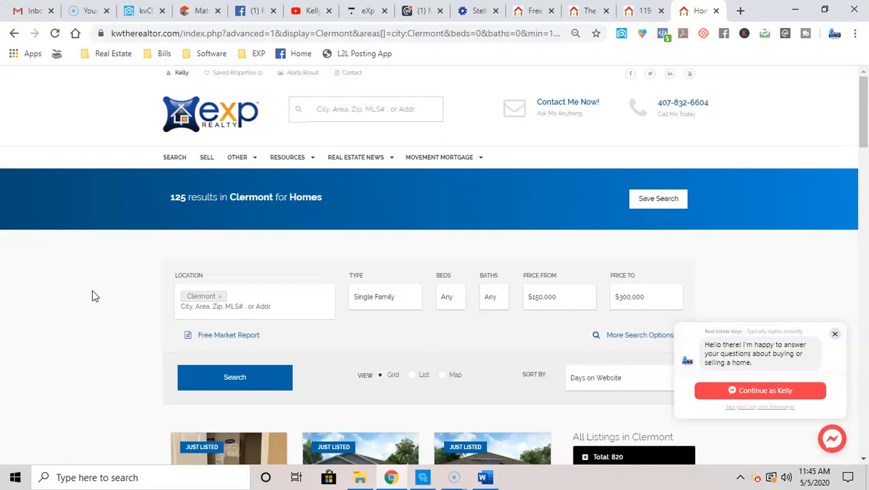
- Scroll through the 125 Clermont listings, then return to the top of the kvCORE form
{"action": "scroll", "scroll_direction": "down", "scroll_amount": 3}
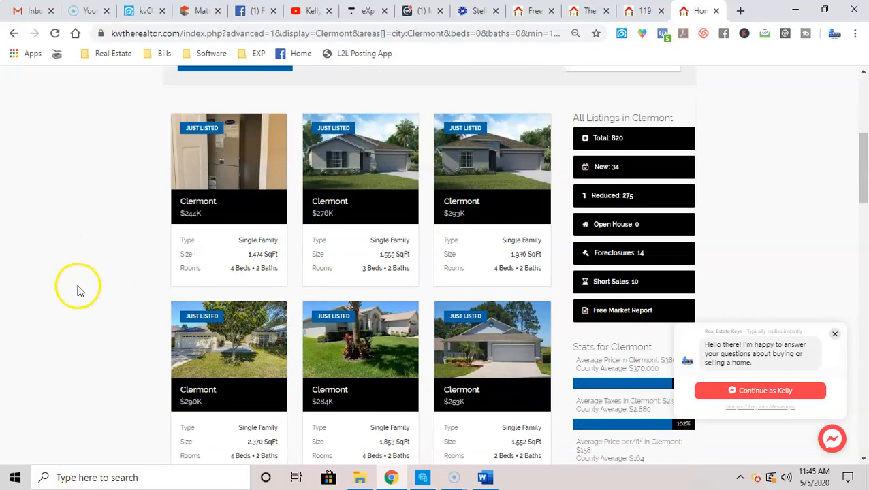
{"action": "scroll", "scroll_direction": "up", "scroll_amount": 3}
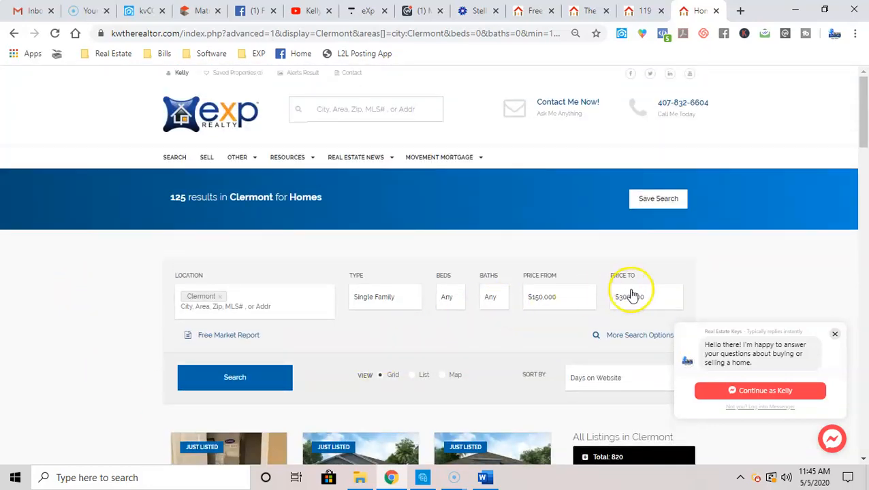
{"action": "scroll", "scroll_direction": "down", "scroll_amount": 3}
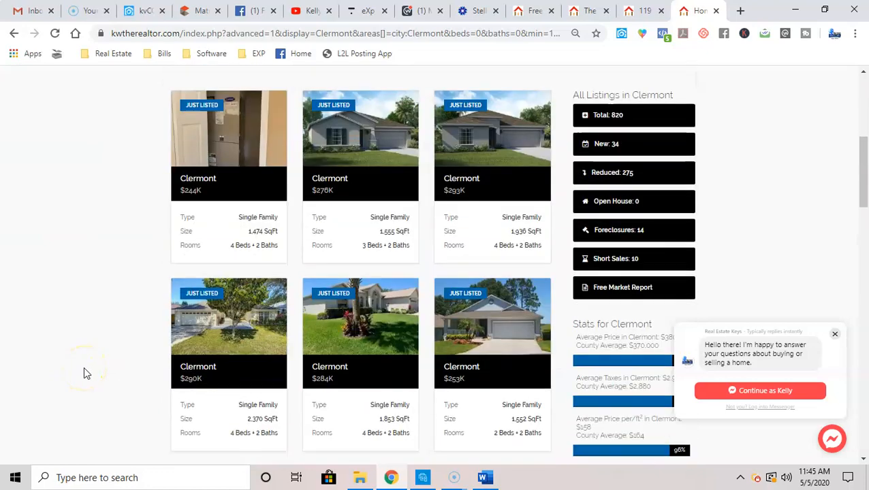
{"action": "scroll", "scroll_direction": "down", "scroll_amount": 3}
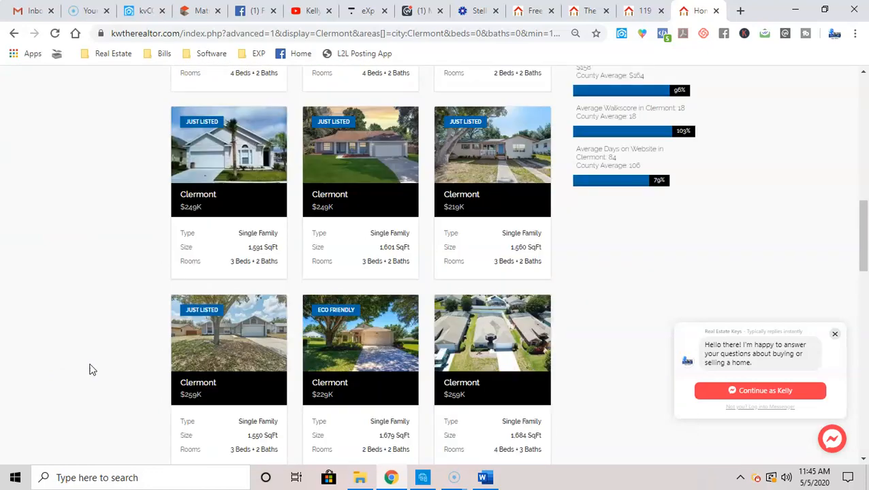
{"action": "mouse_move", "coordinate": [89, 354]}
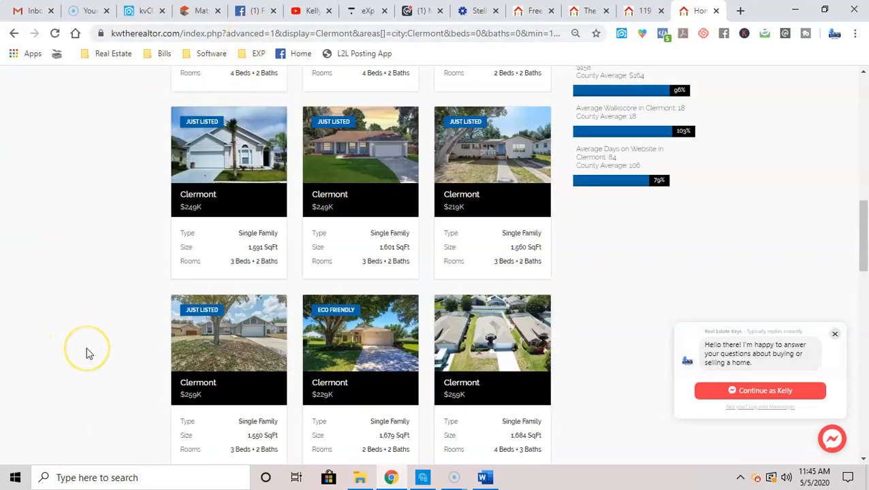
{"action": "left_click", "coordinate": [136, 11]}
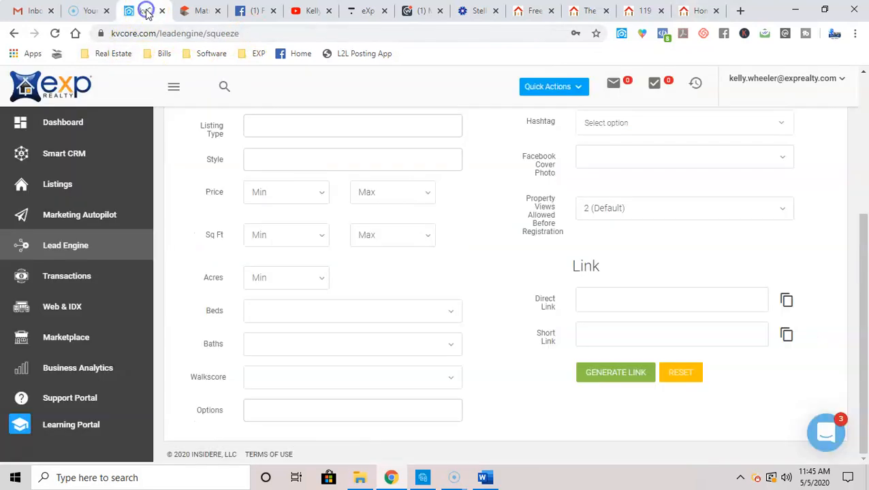
{"action": "scroll", "scroll_direction": "up", "scroll_amount": 3}
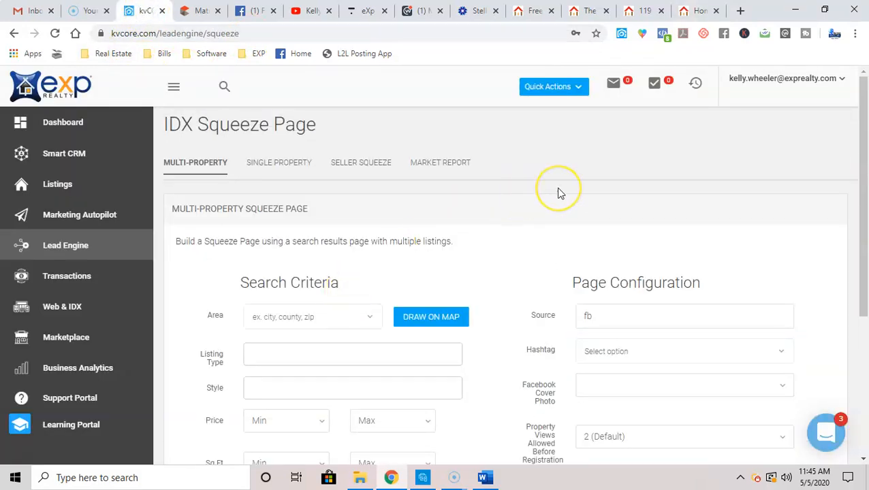